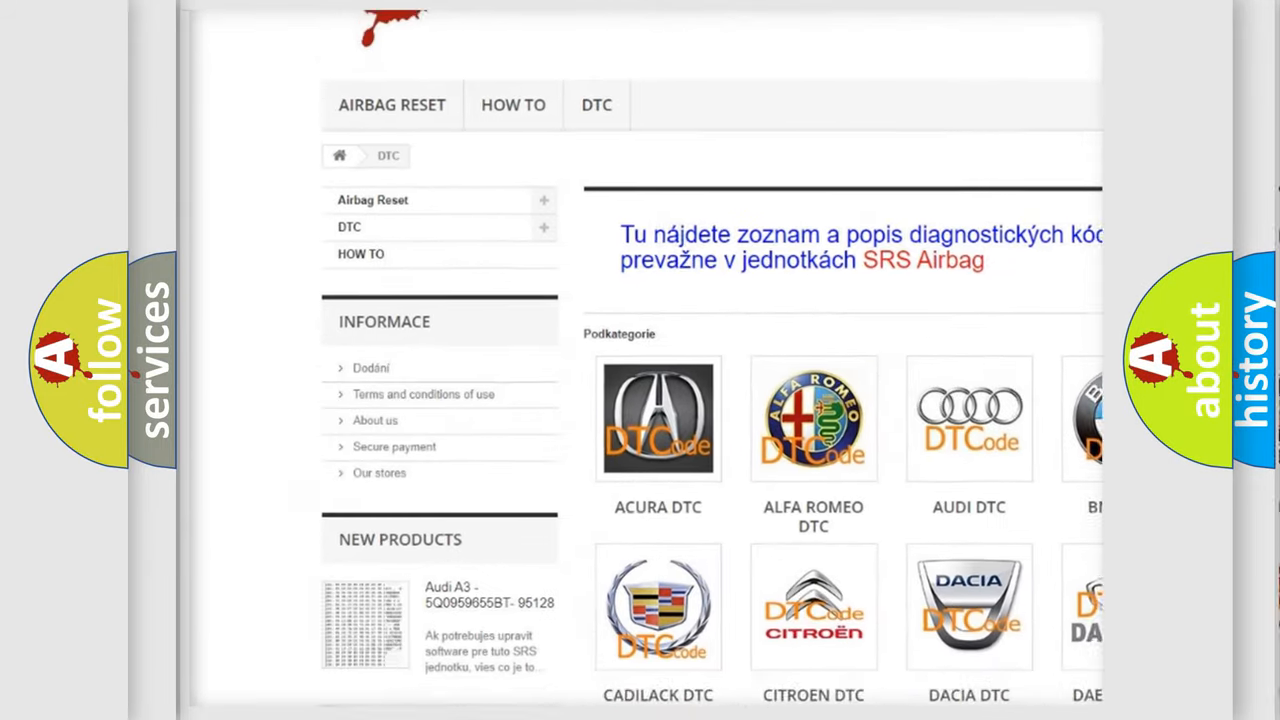
pyautogui.scroll(-3)
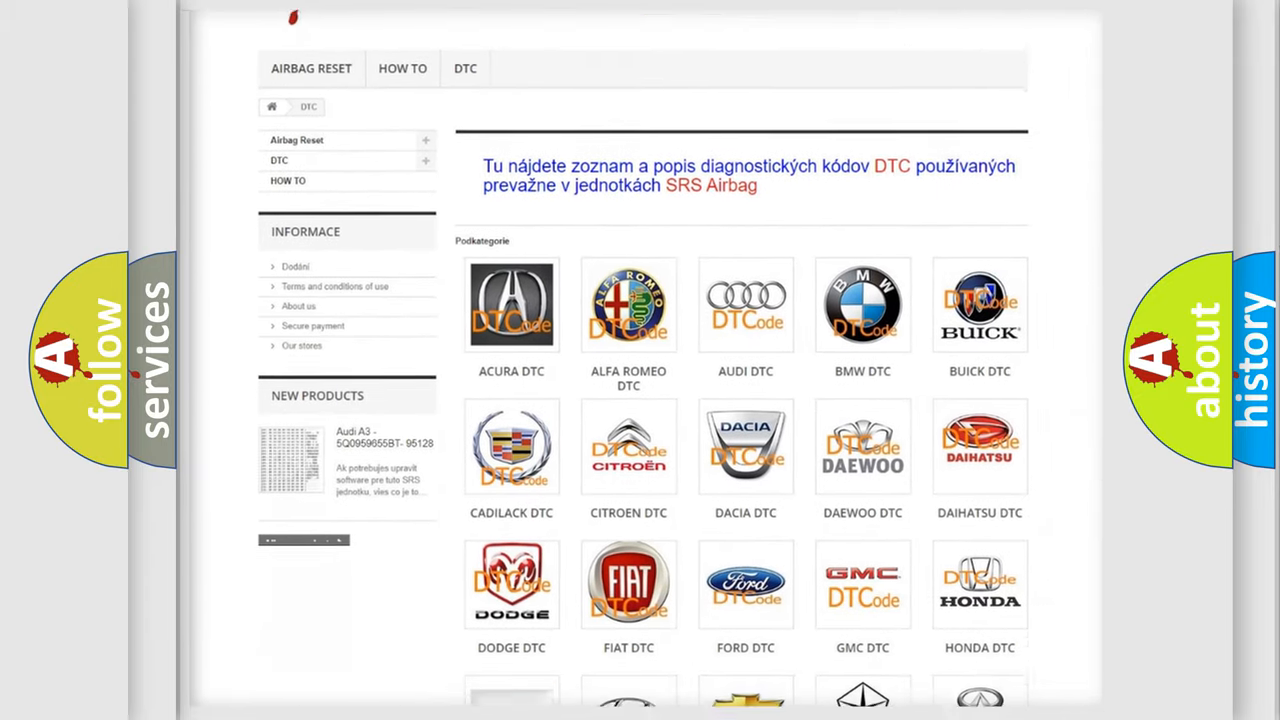
pyautogui.scroll(-3)
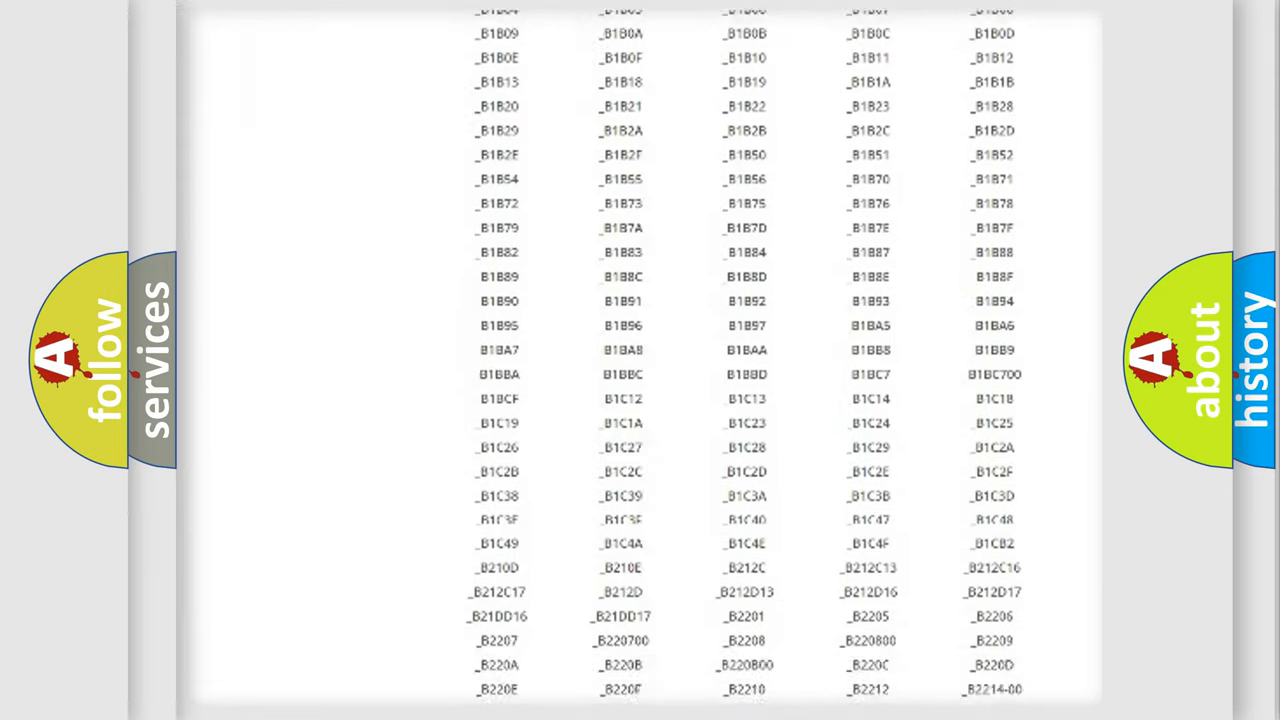
pyautogui.scroll(-3)
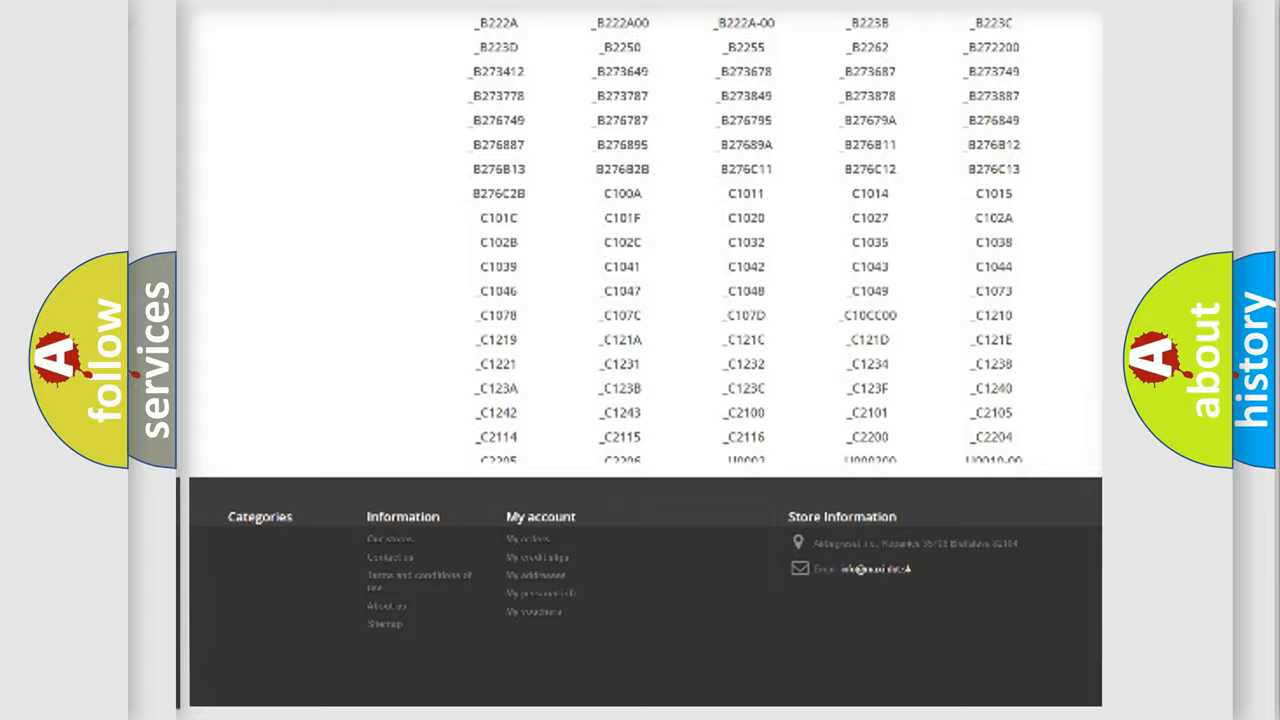